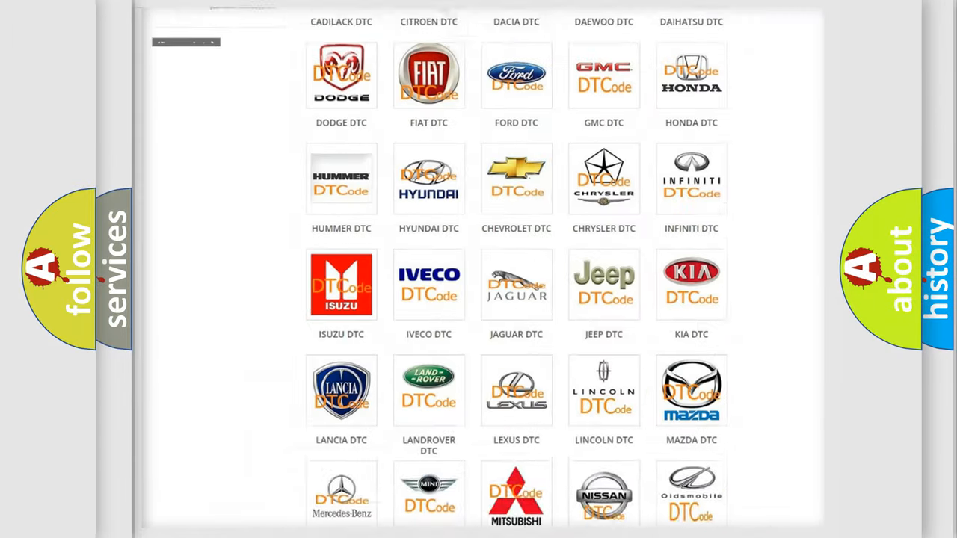
{"action": "scroll", "scroll_direction": "up", "scroll_amount": 3}
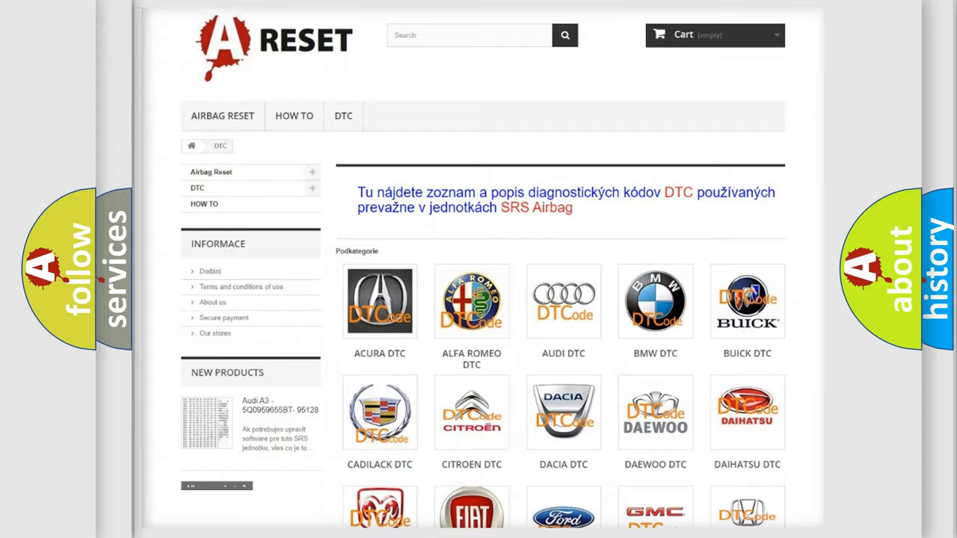
{"action": "scroll", "scroll_direction": "down", "scroll_amount": 3}
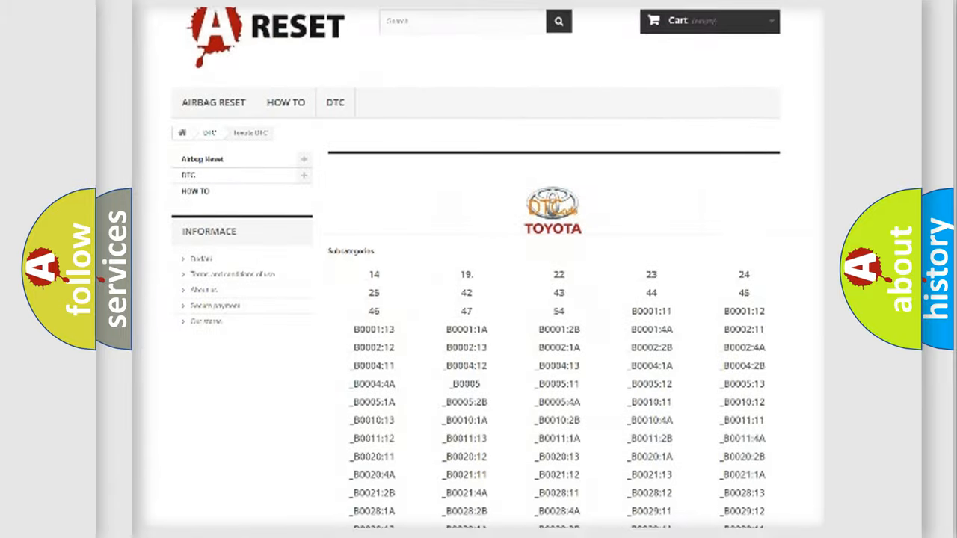
{"action": "scroll", "scroll_direction": "down", "scroll_amount": 3}
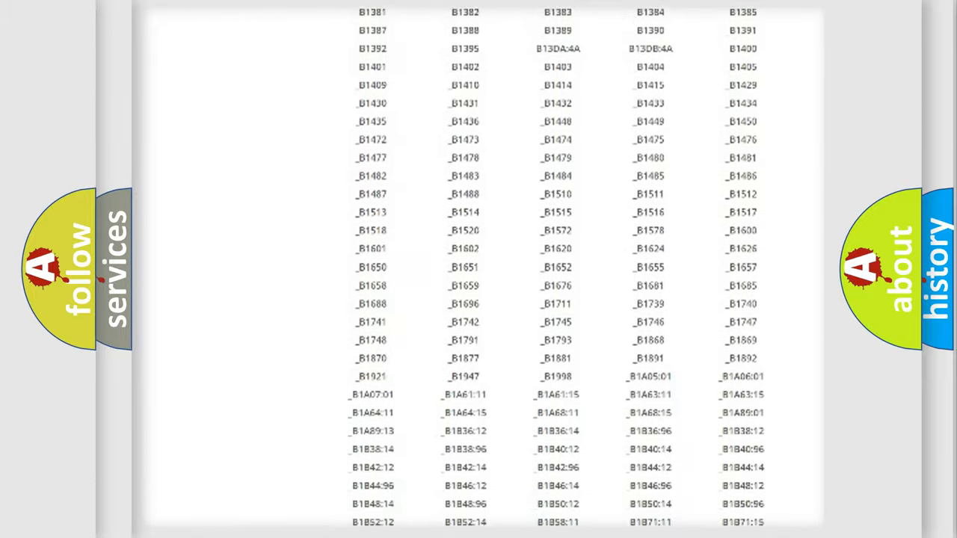
{"action": "scroll", "scroll_direction": "up", "scroll_amount": 3}
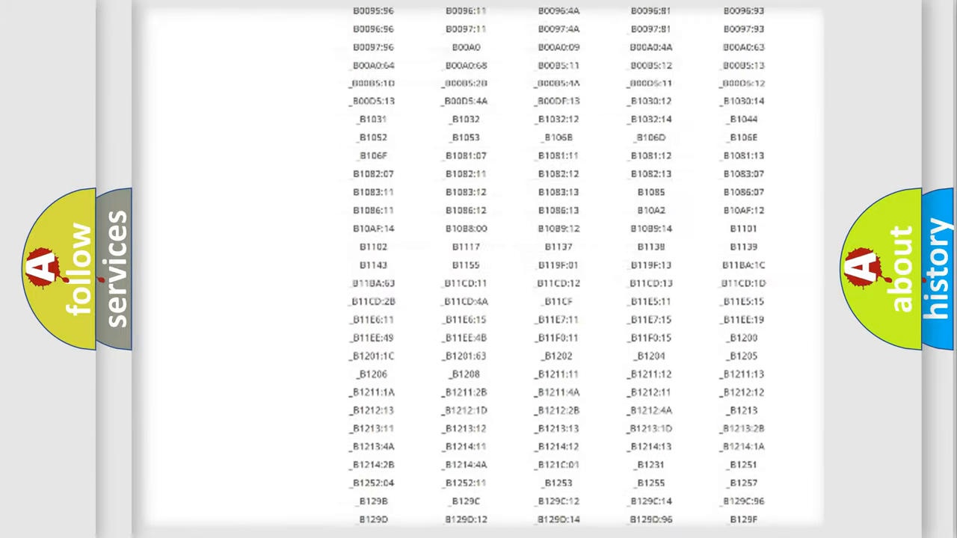
{"action": "scroll", "scroll_direction": "up", "scroll_amount": 3}
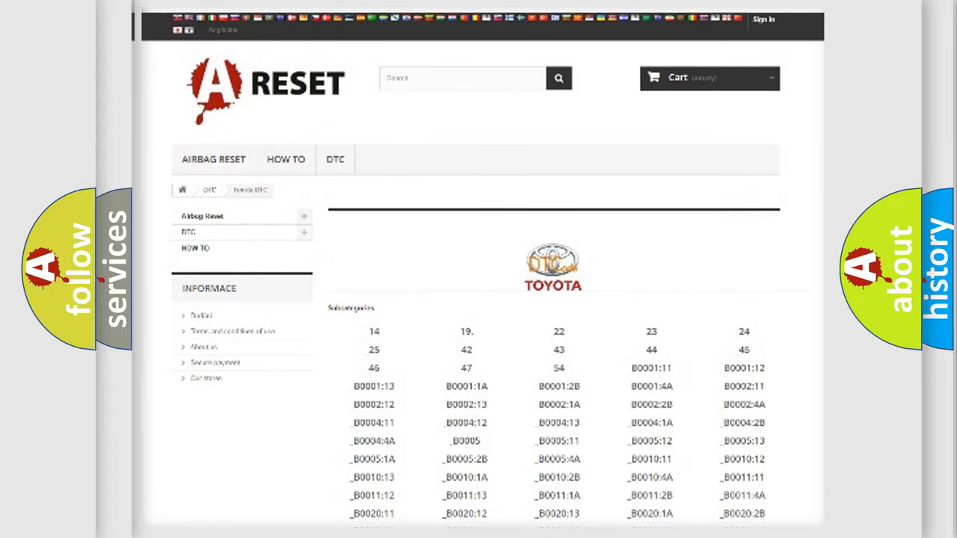